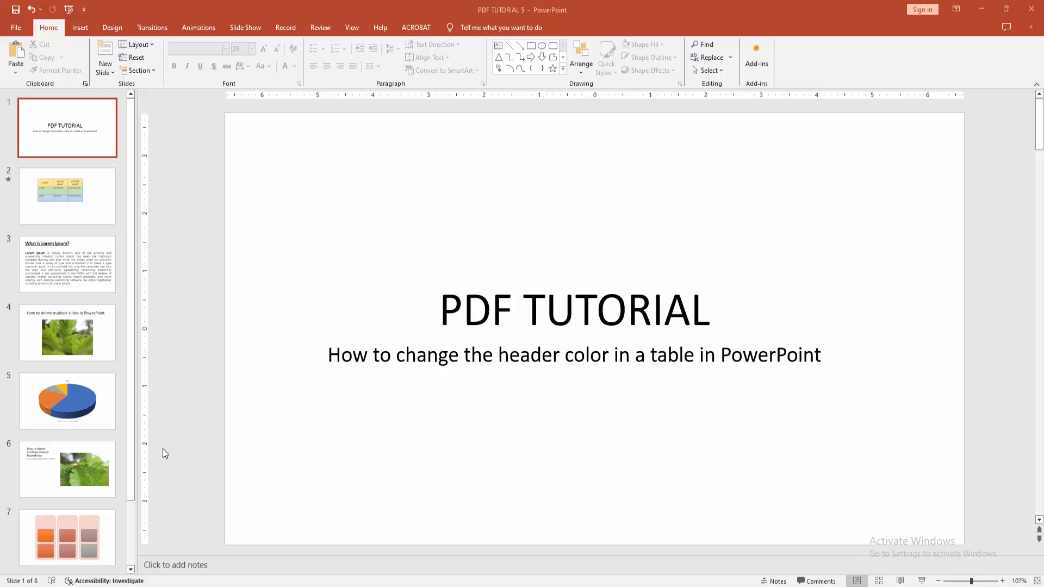
pyautogui.moveTo(184, 445)
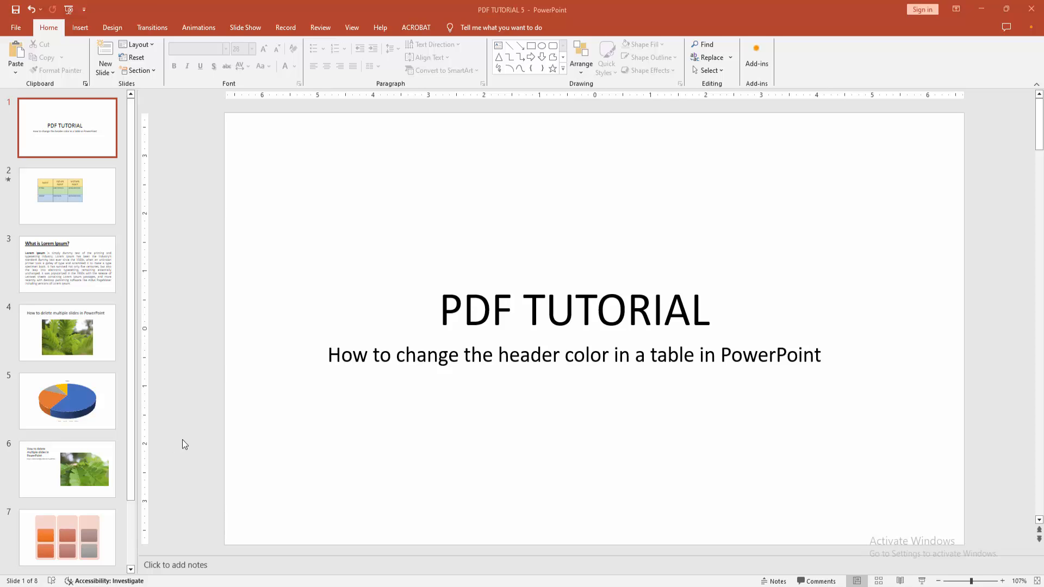
# Step: Go to slide 2 and select the table's yellow header row
pyautogui.scroll(-3)
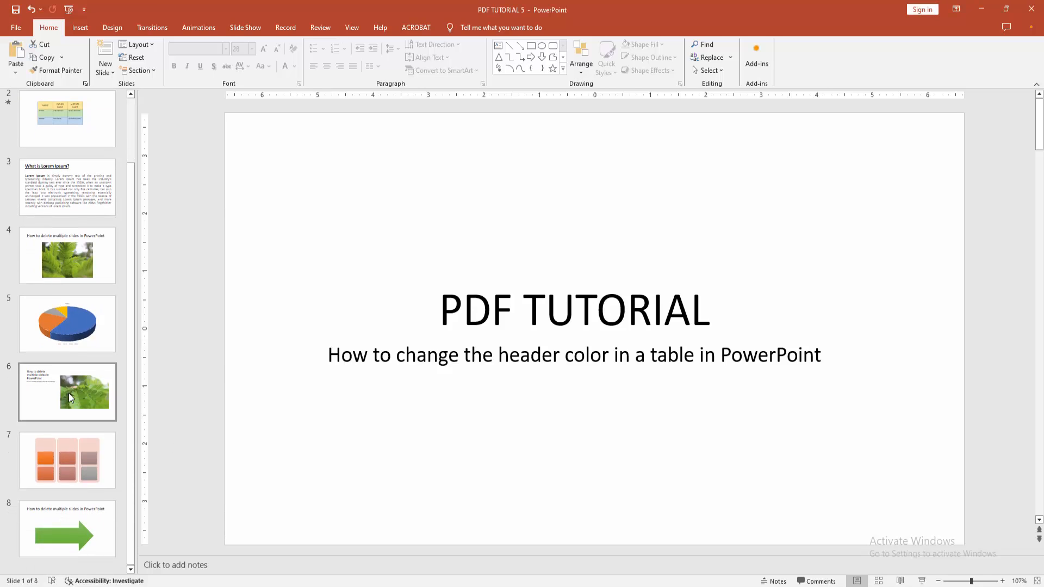
pyautogui.click(67, 196)
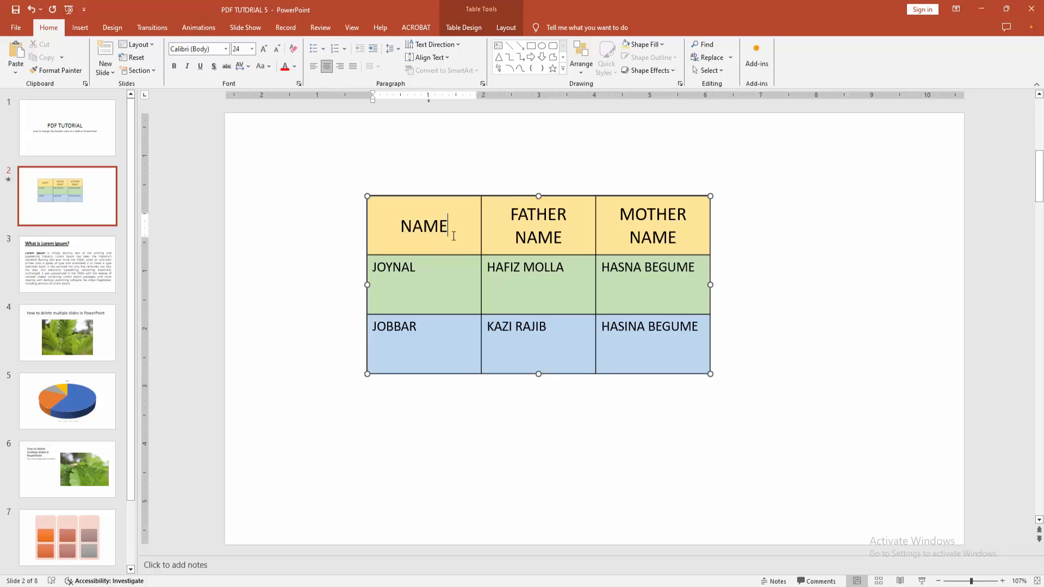
pyautogui.click(239, 49)
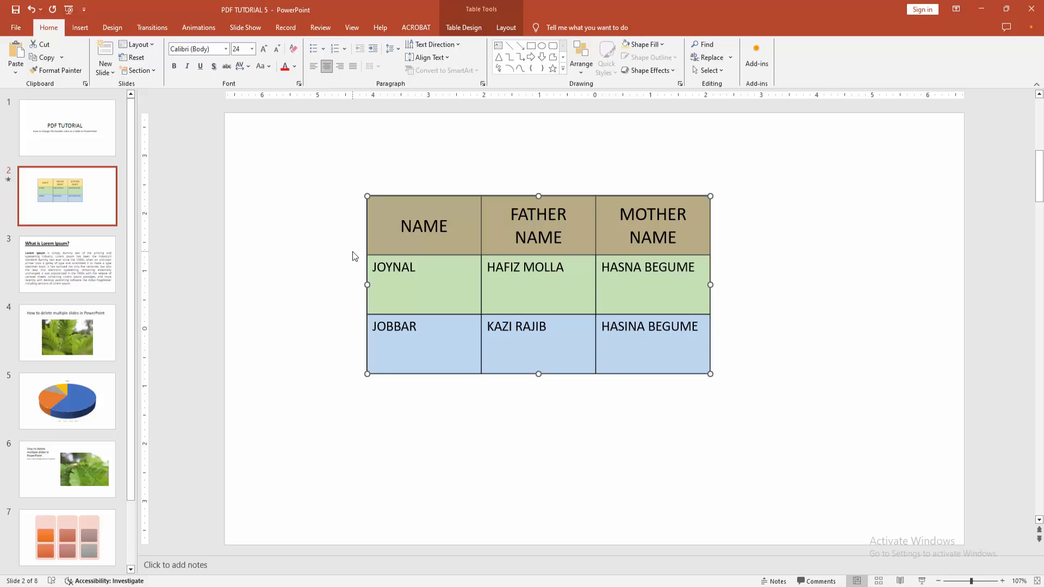
# Step: Fill the header row with the orange theme colour from Table Design Shading
pyautogui.click(463, 27)
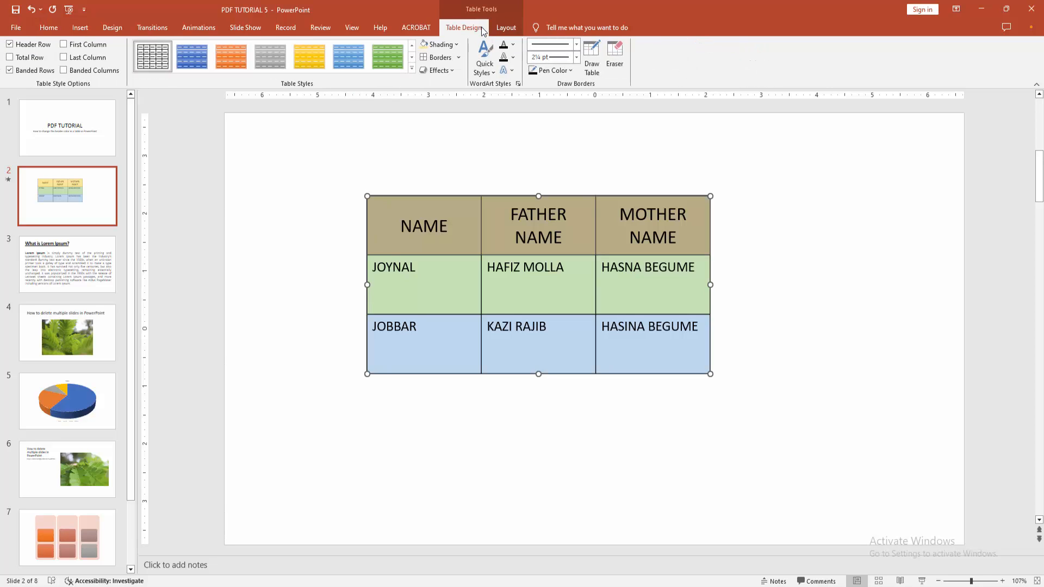
pyautogui.moveTo(465, 41)
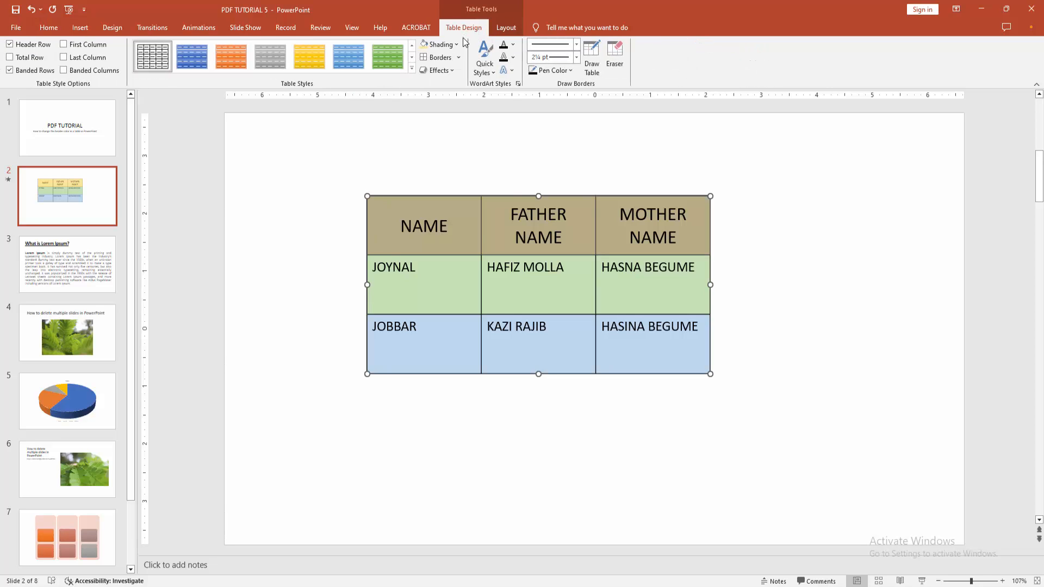
pyautogui.click(438, 45)
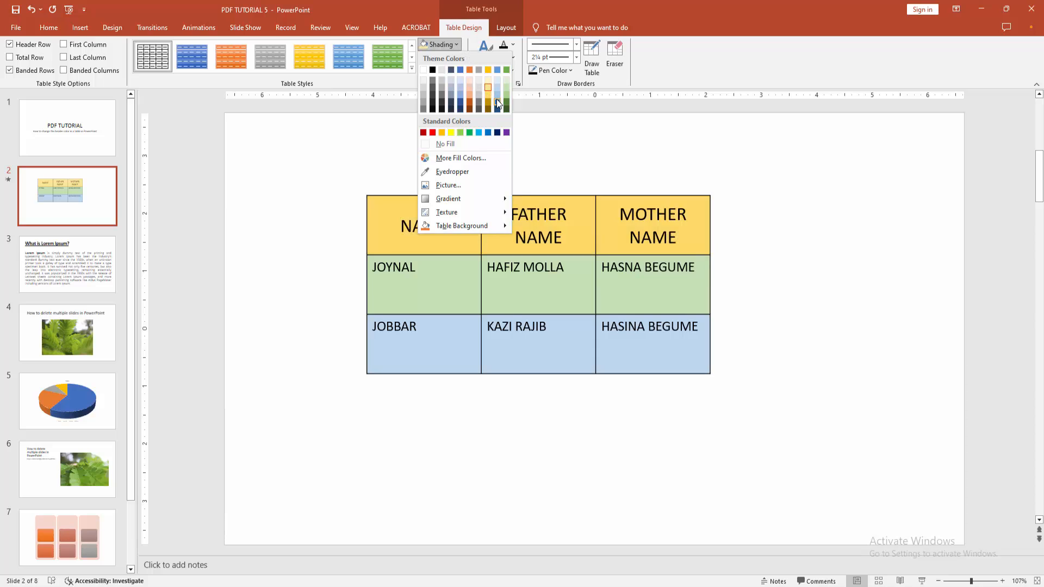
pyautogui.click(487, 72)
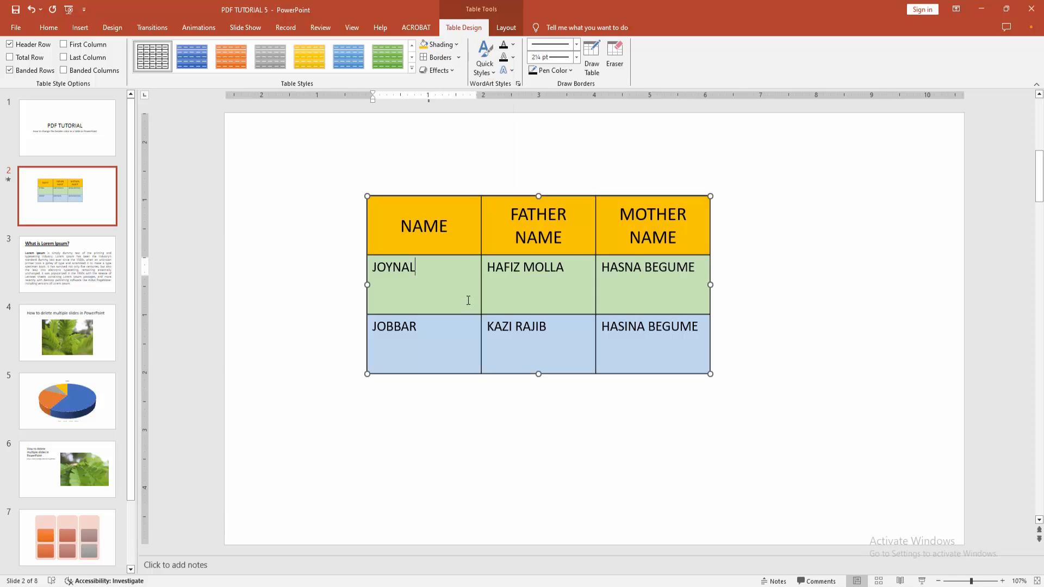
pyautogui.moveTo(410, 285)
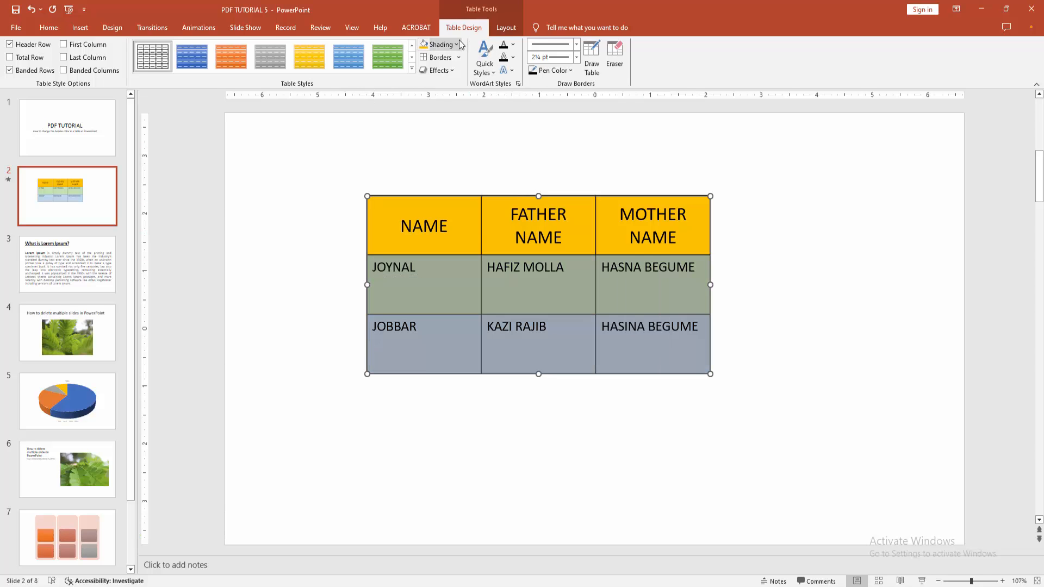
# Step: Set the green and blue body rows' shading to No Fill
pyautogui.click(440, 44)
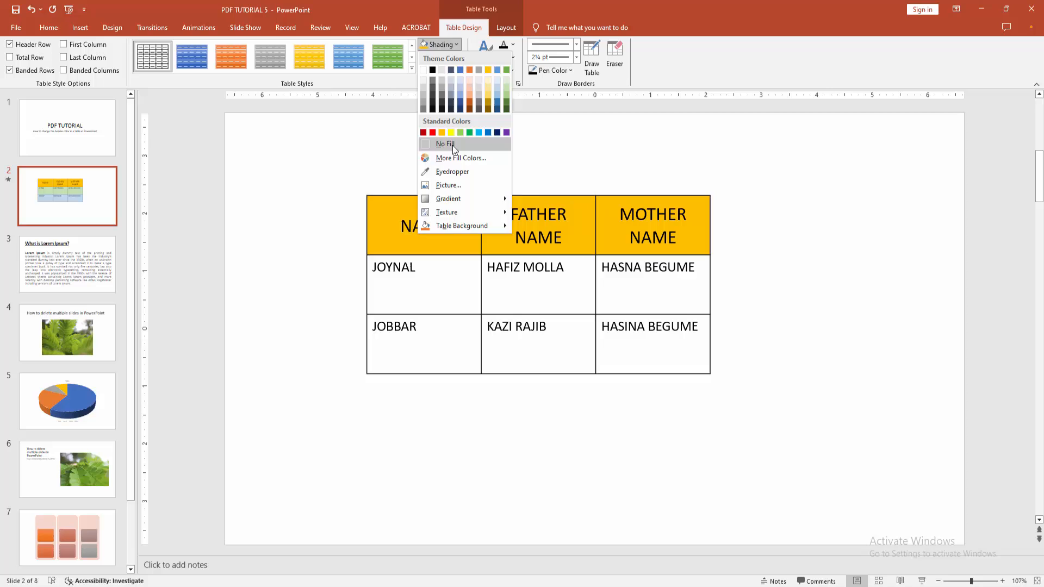
pyautogui.click(238, 326)
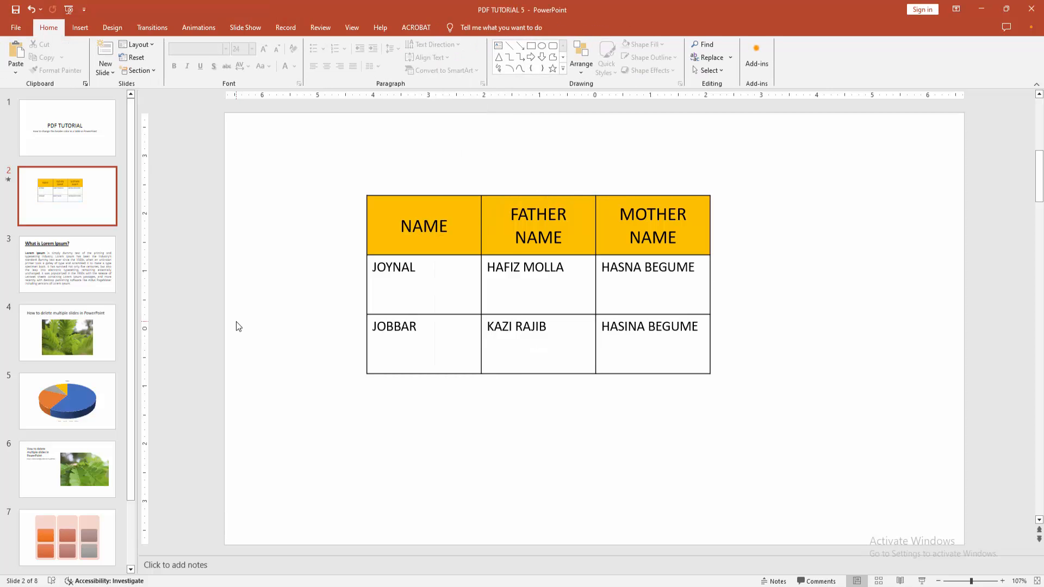
pyautogui.click(67, 127)
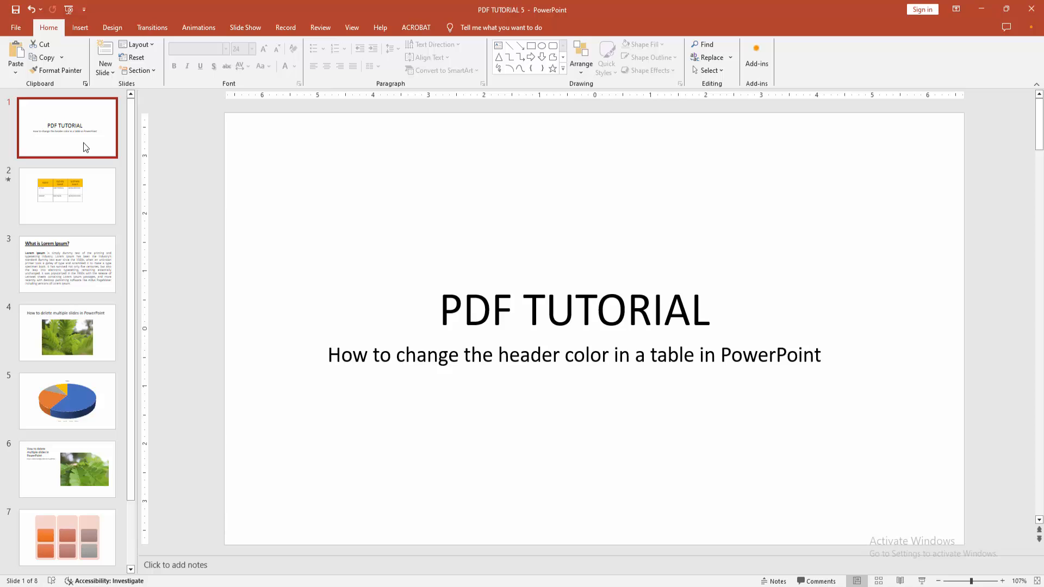
pyautogui.click(67, 196)
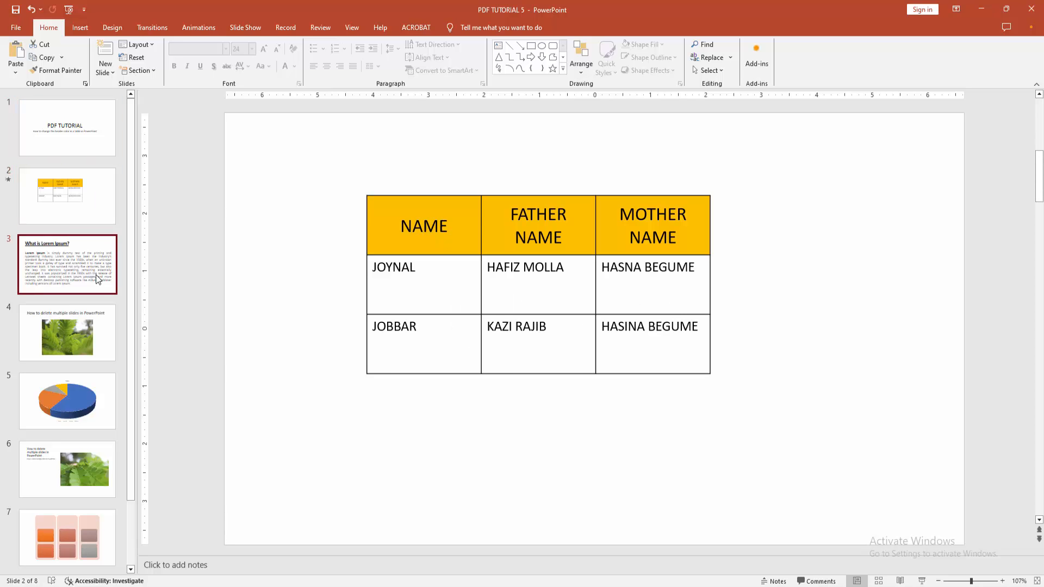